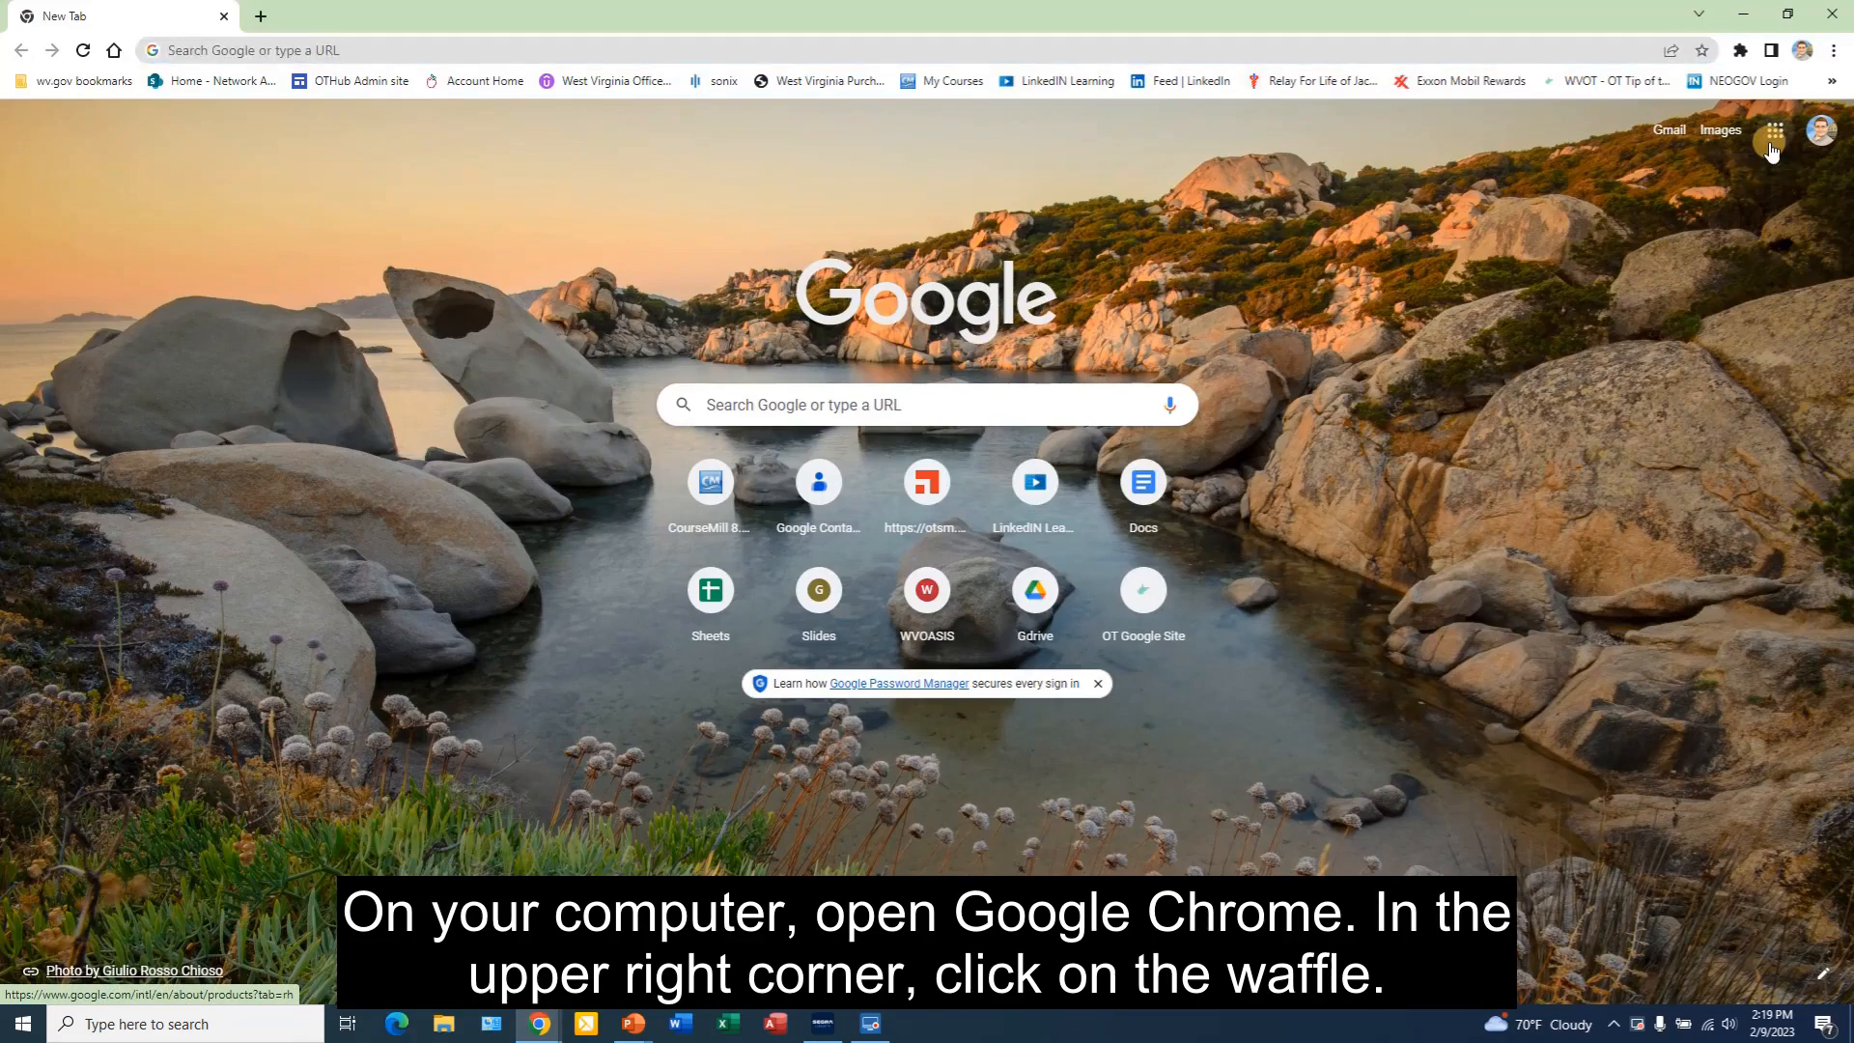
Launch Gmail from the Google apps menu in Chrome.
click(1773, 129)
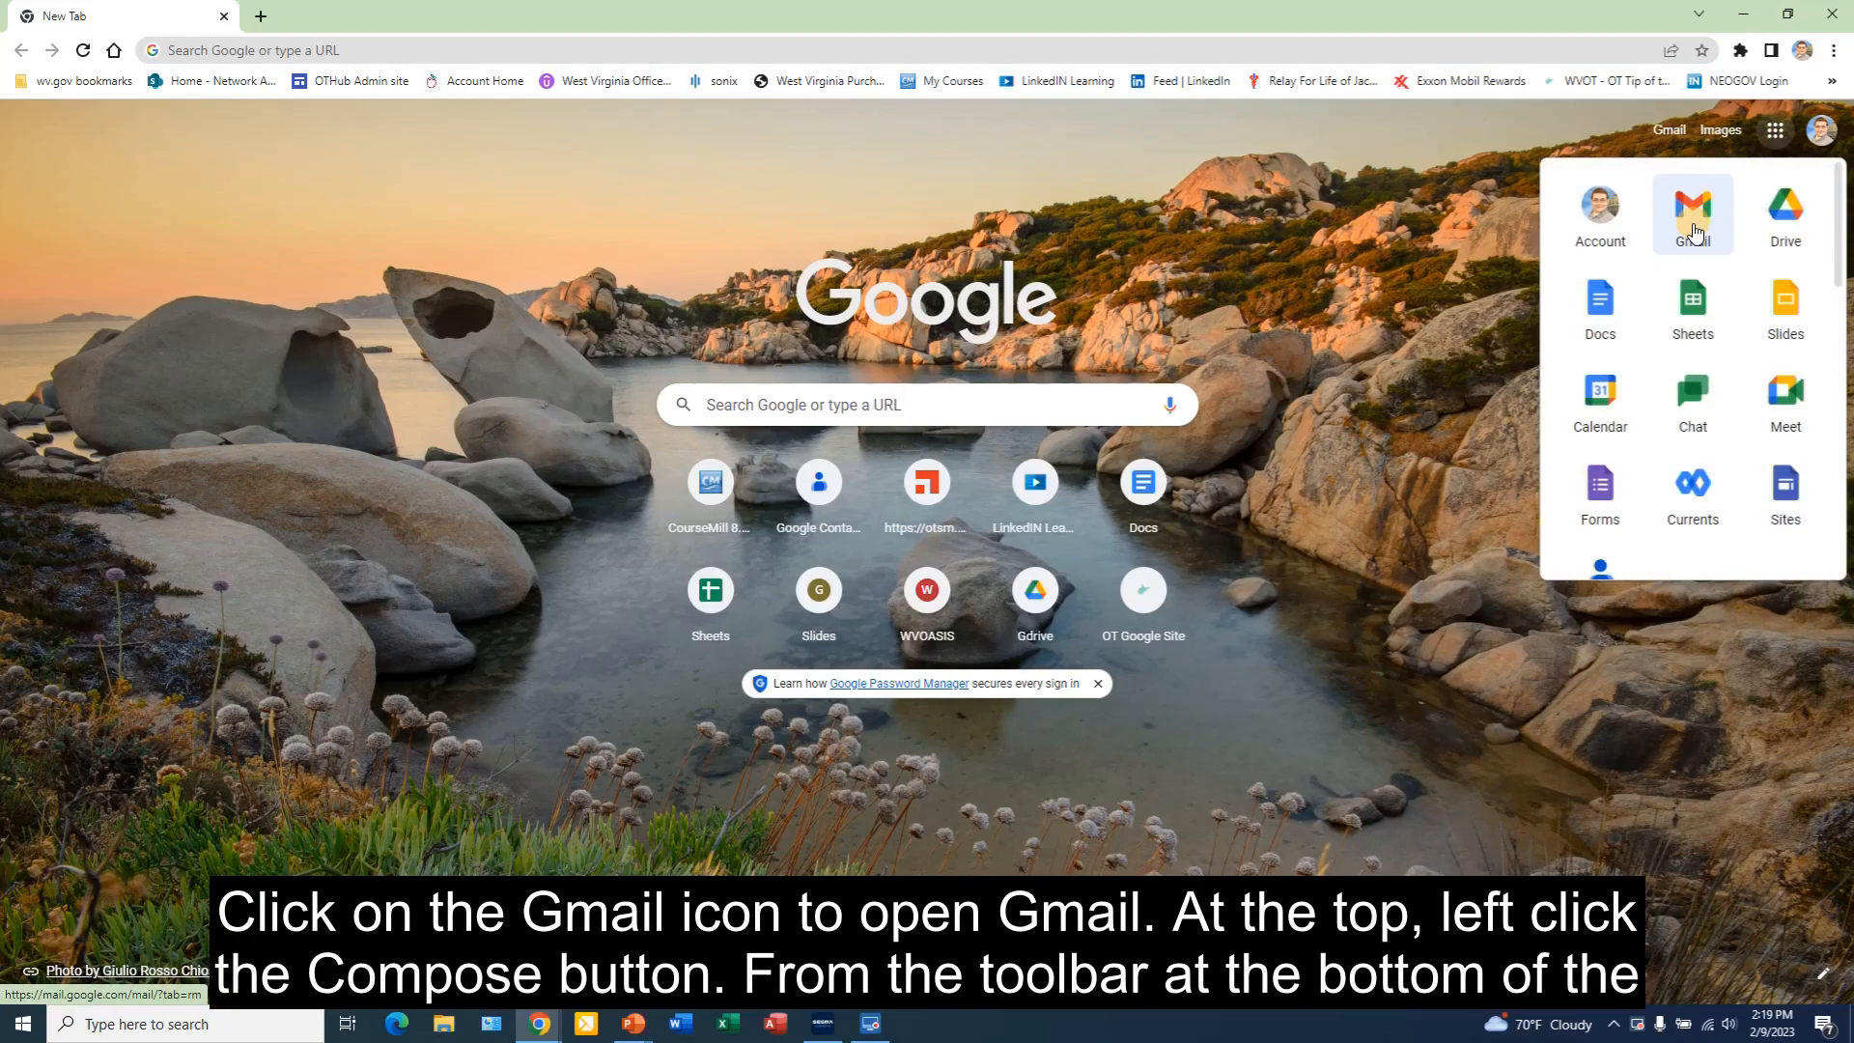
click(1692, 205)
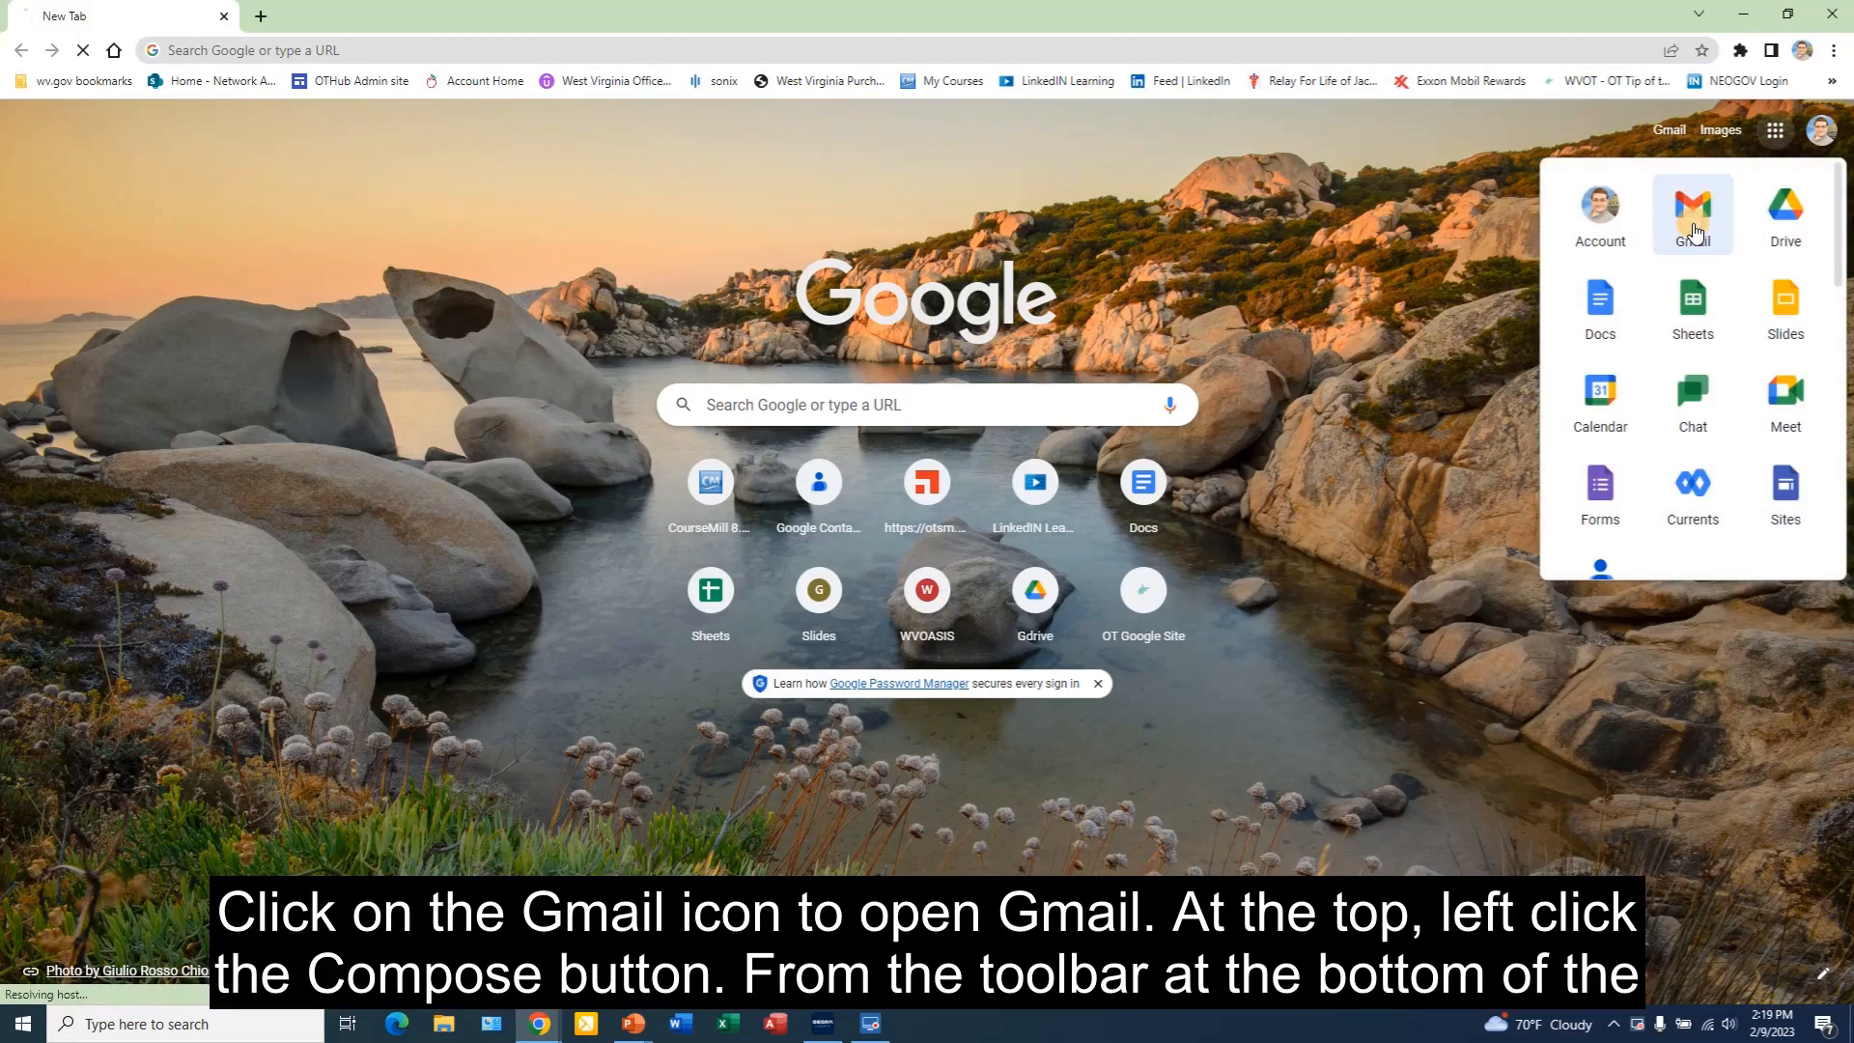
click(1691, 203)
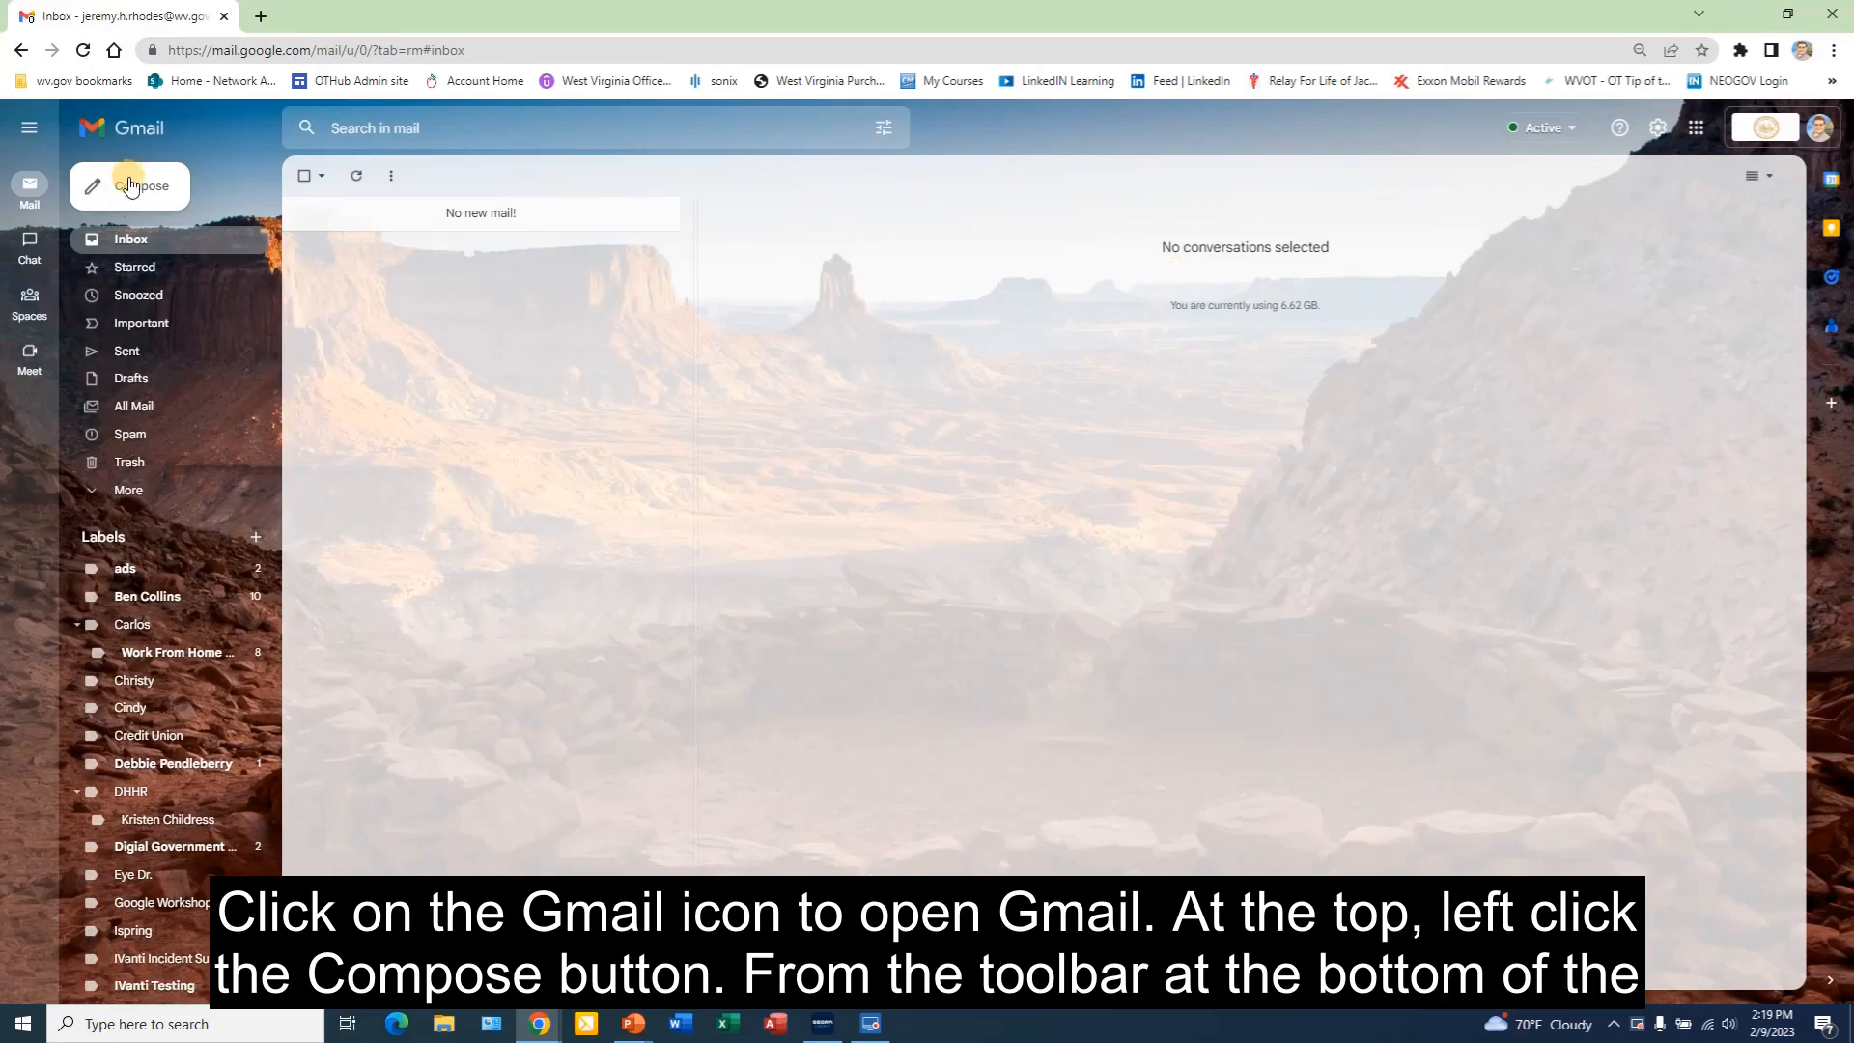
Compose a new message and switch on multi-send mode.
click(130, 186)
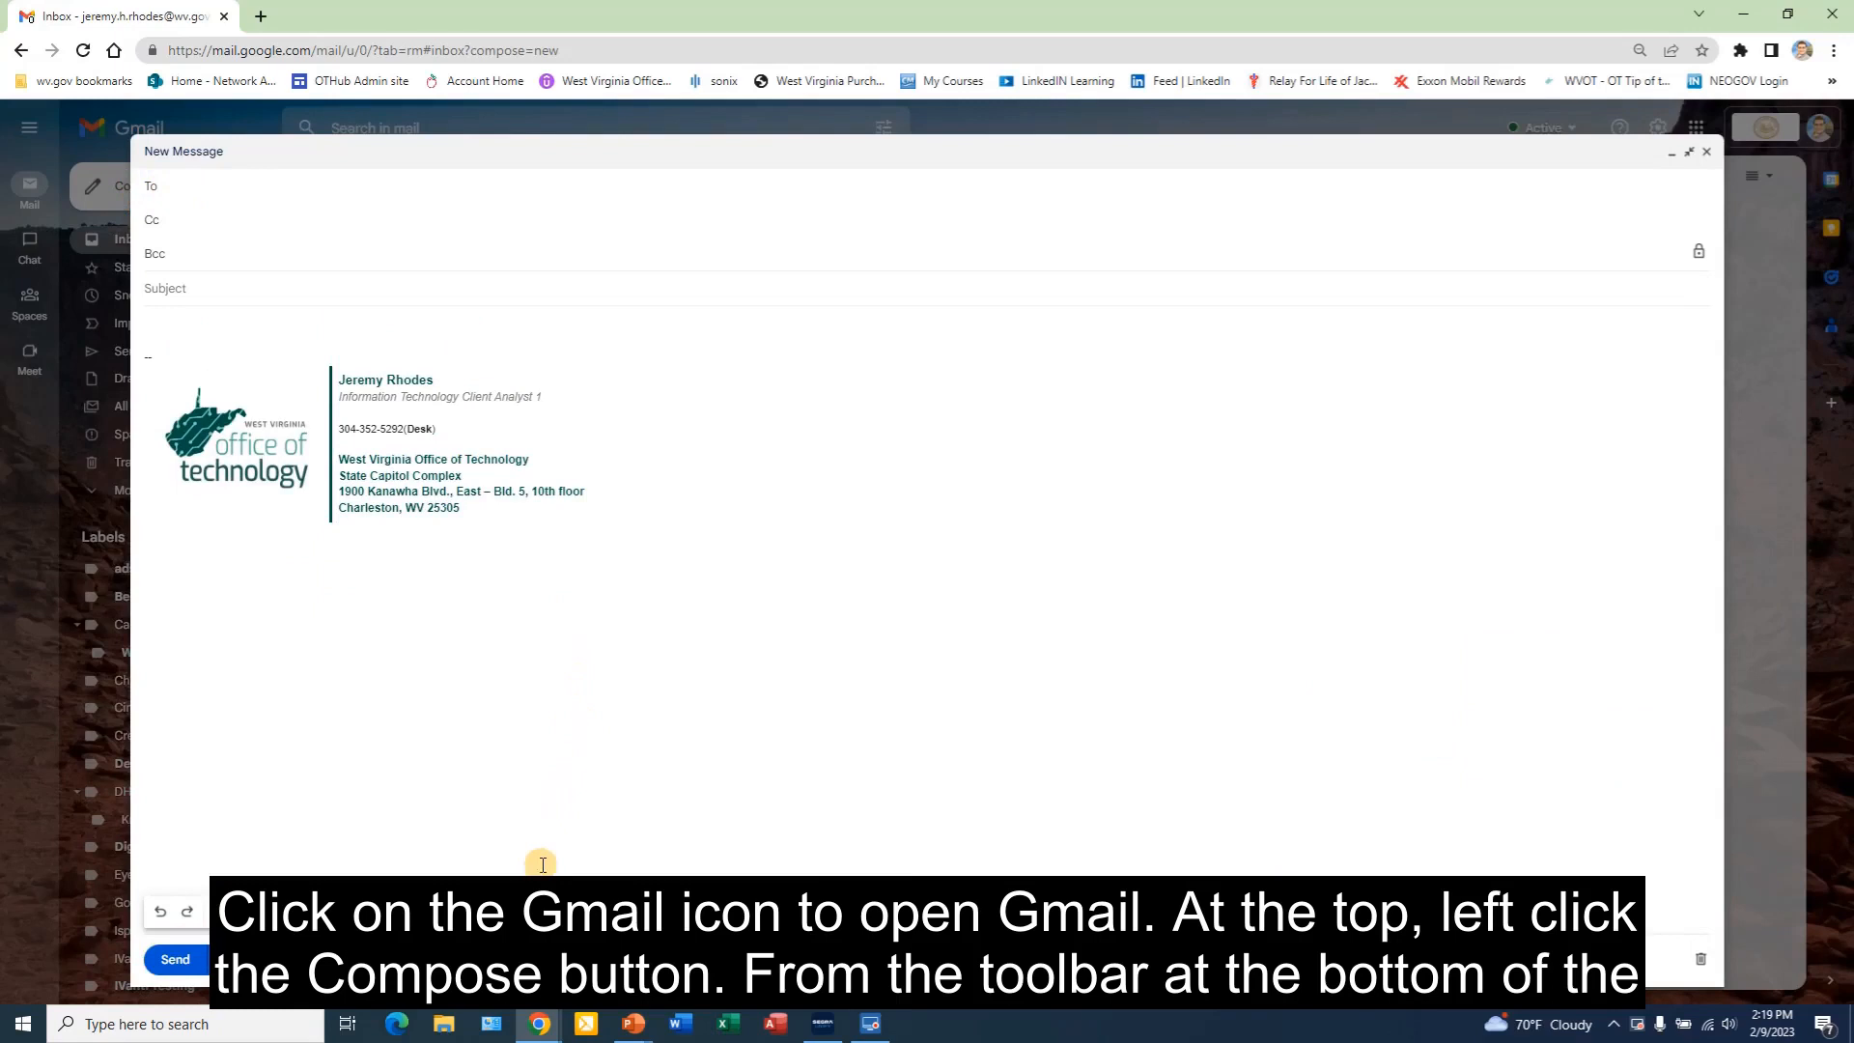
click(235, 186)
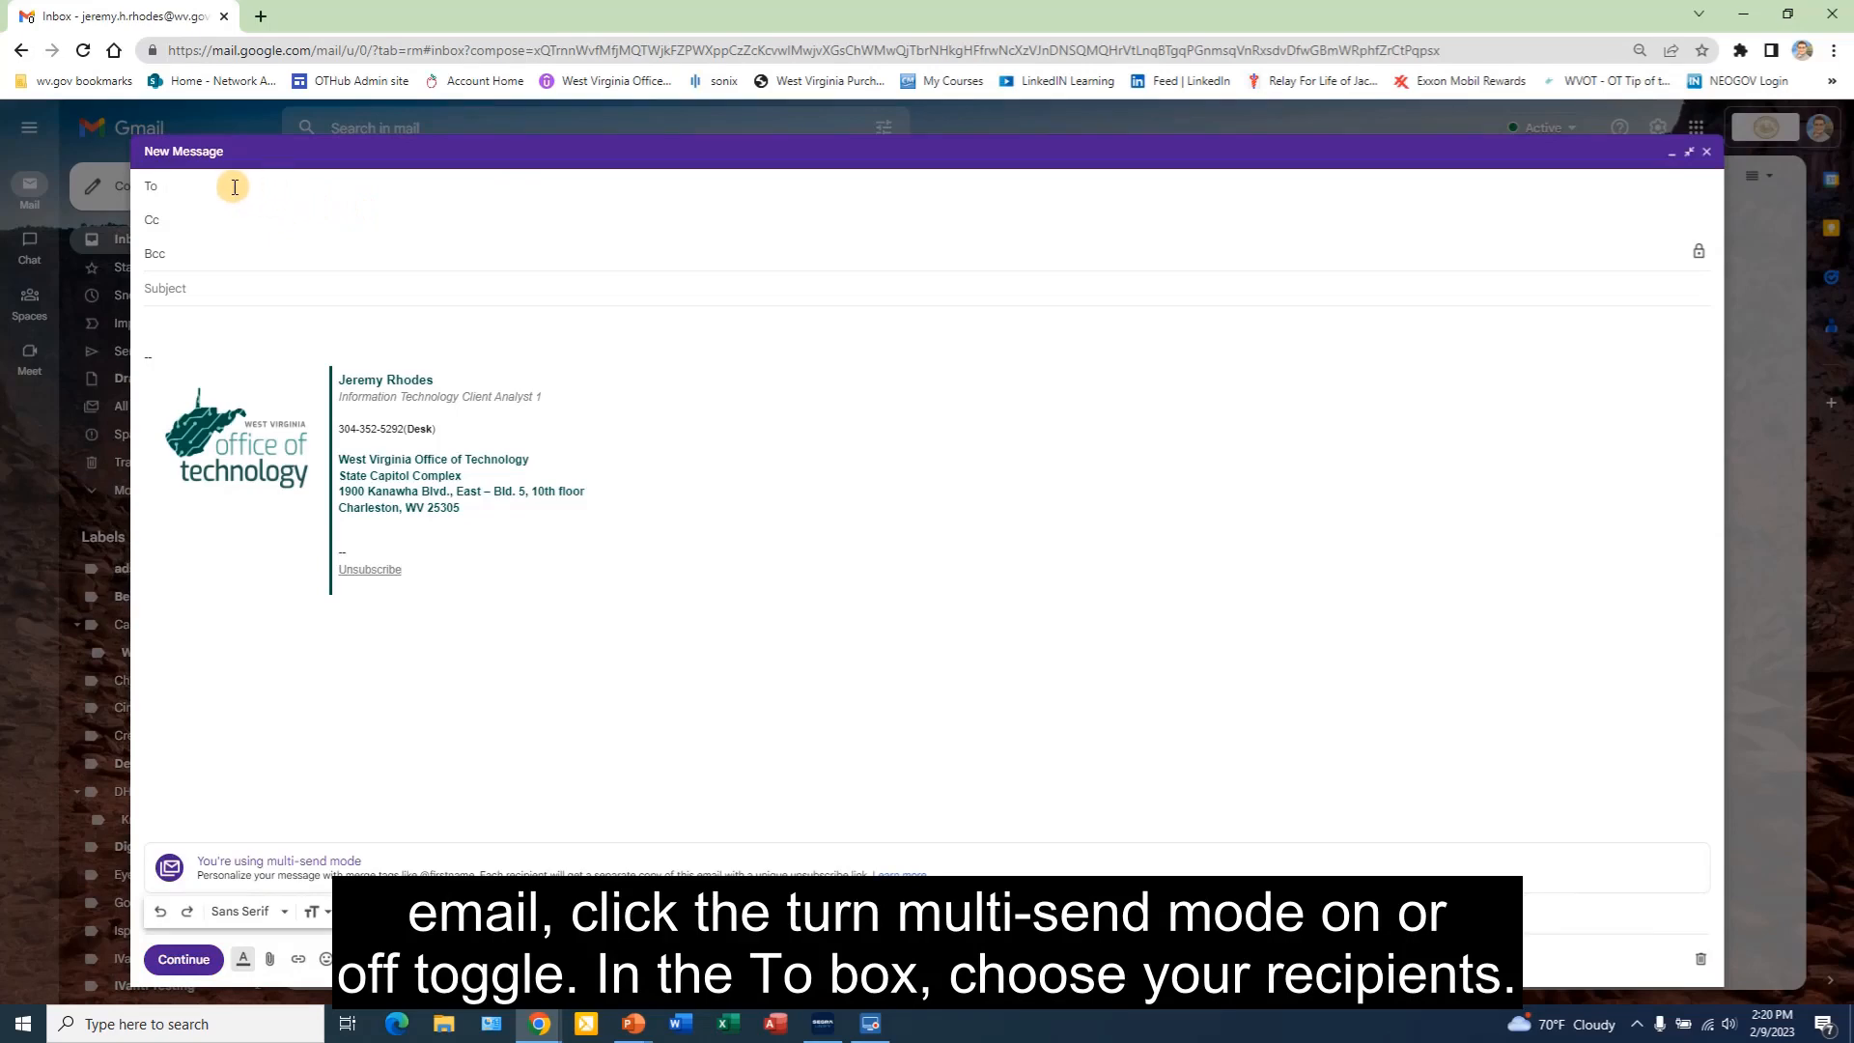
Add the 'mar...' and 'christy' contacts as recipients in the To field.
text(m)
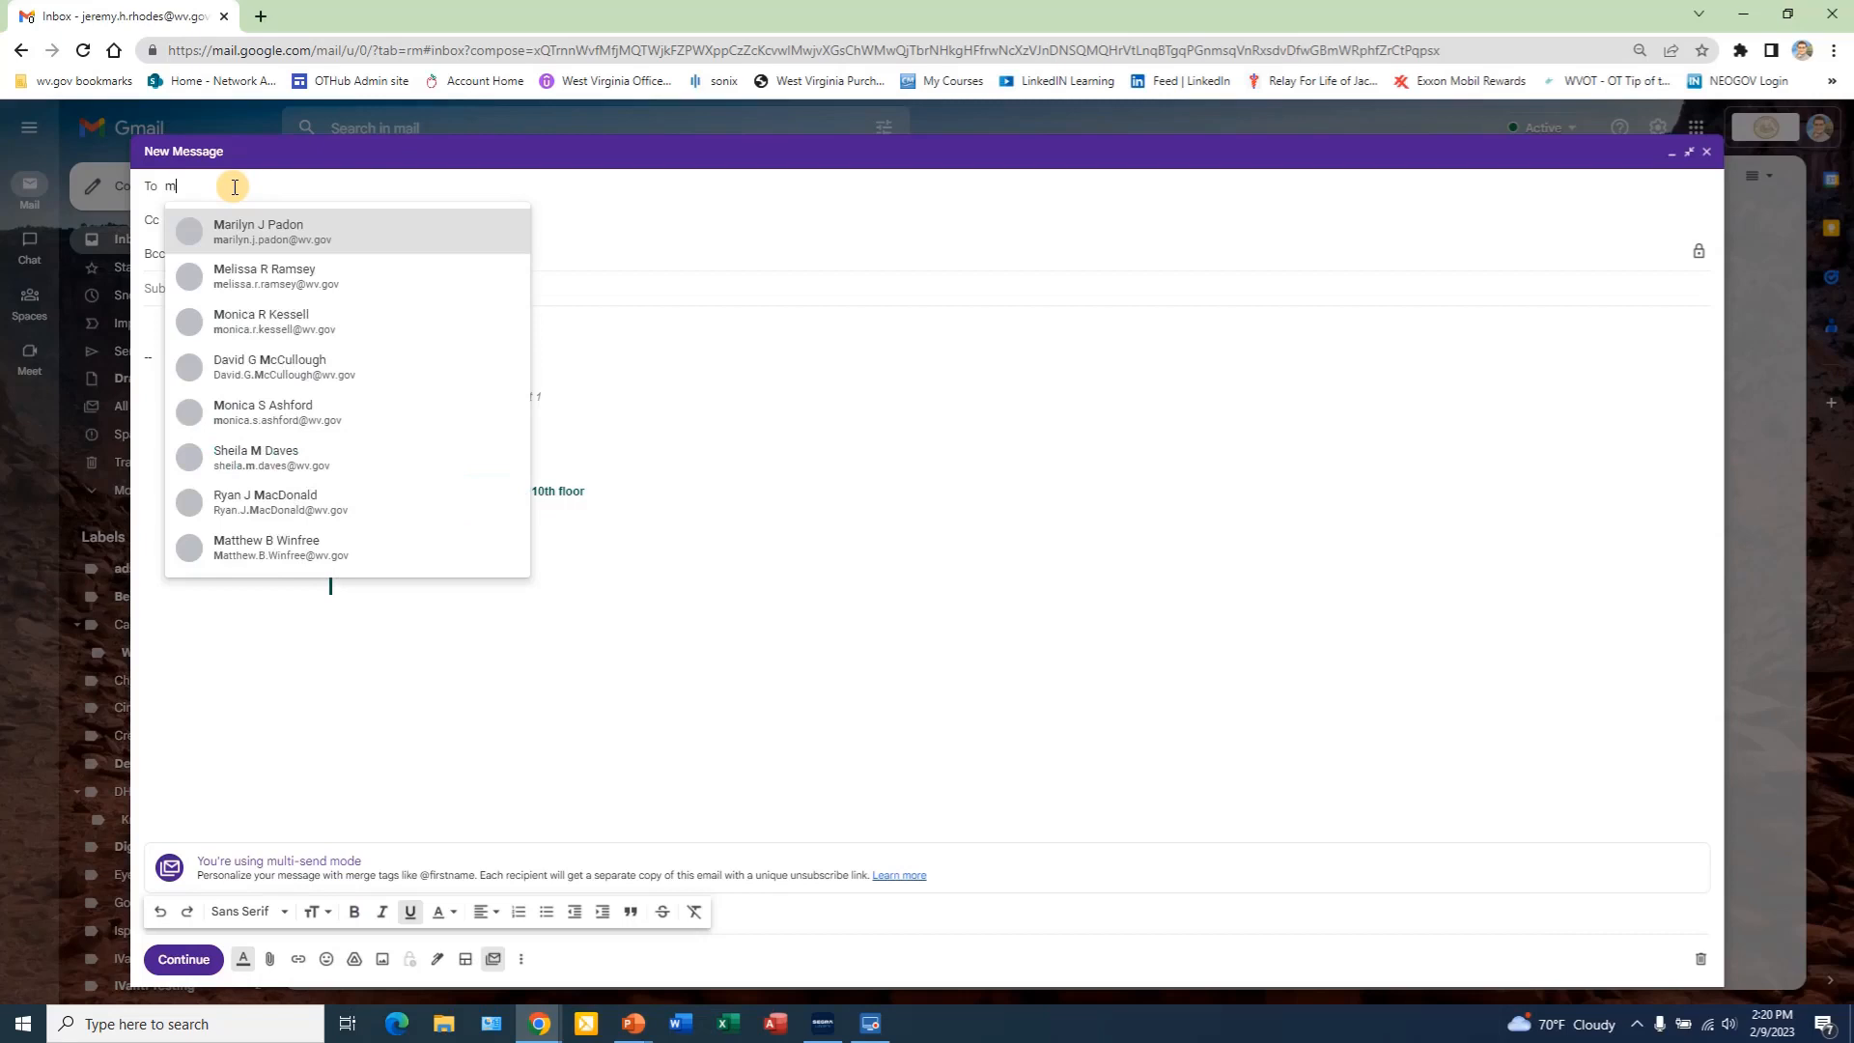
text(ar)
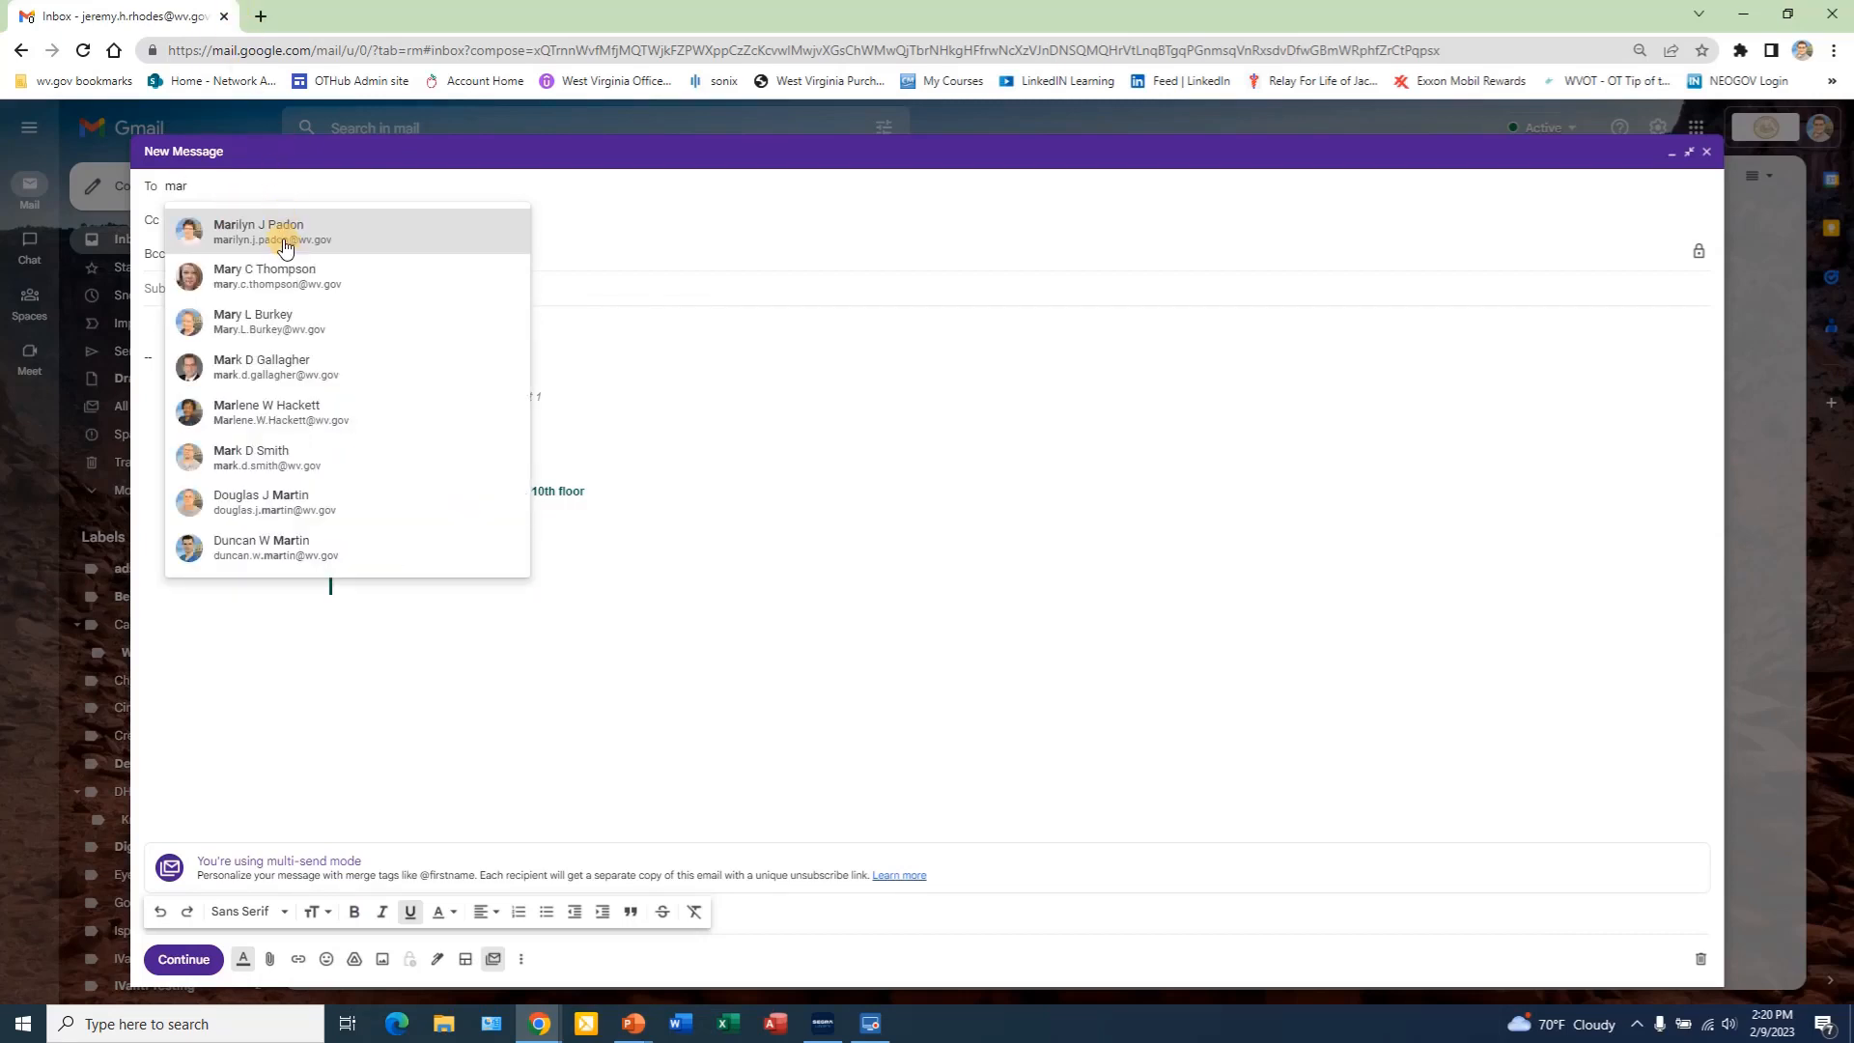
click(282, 231)
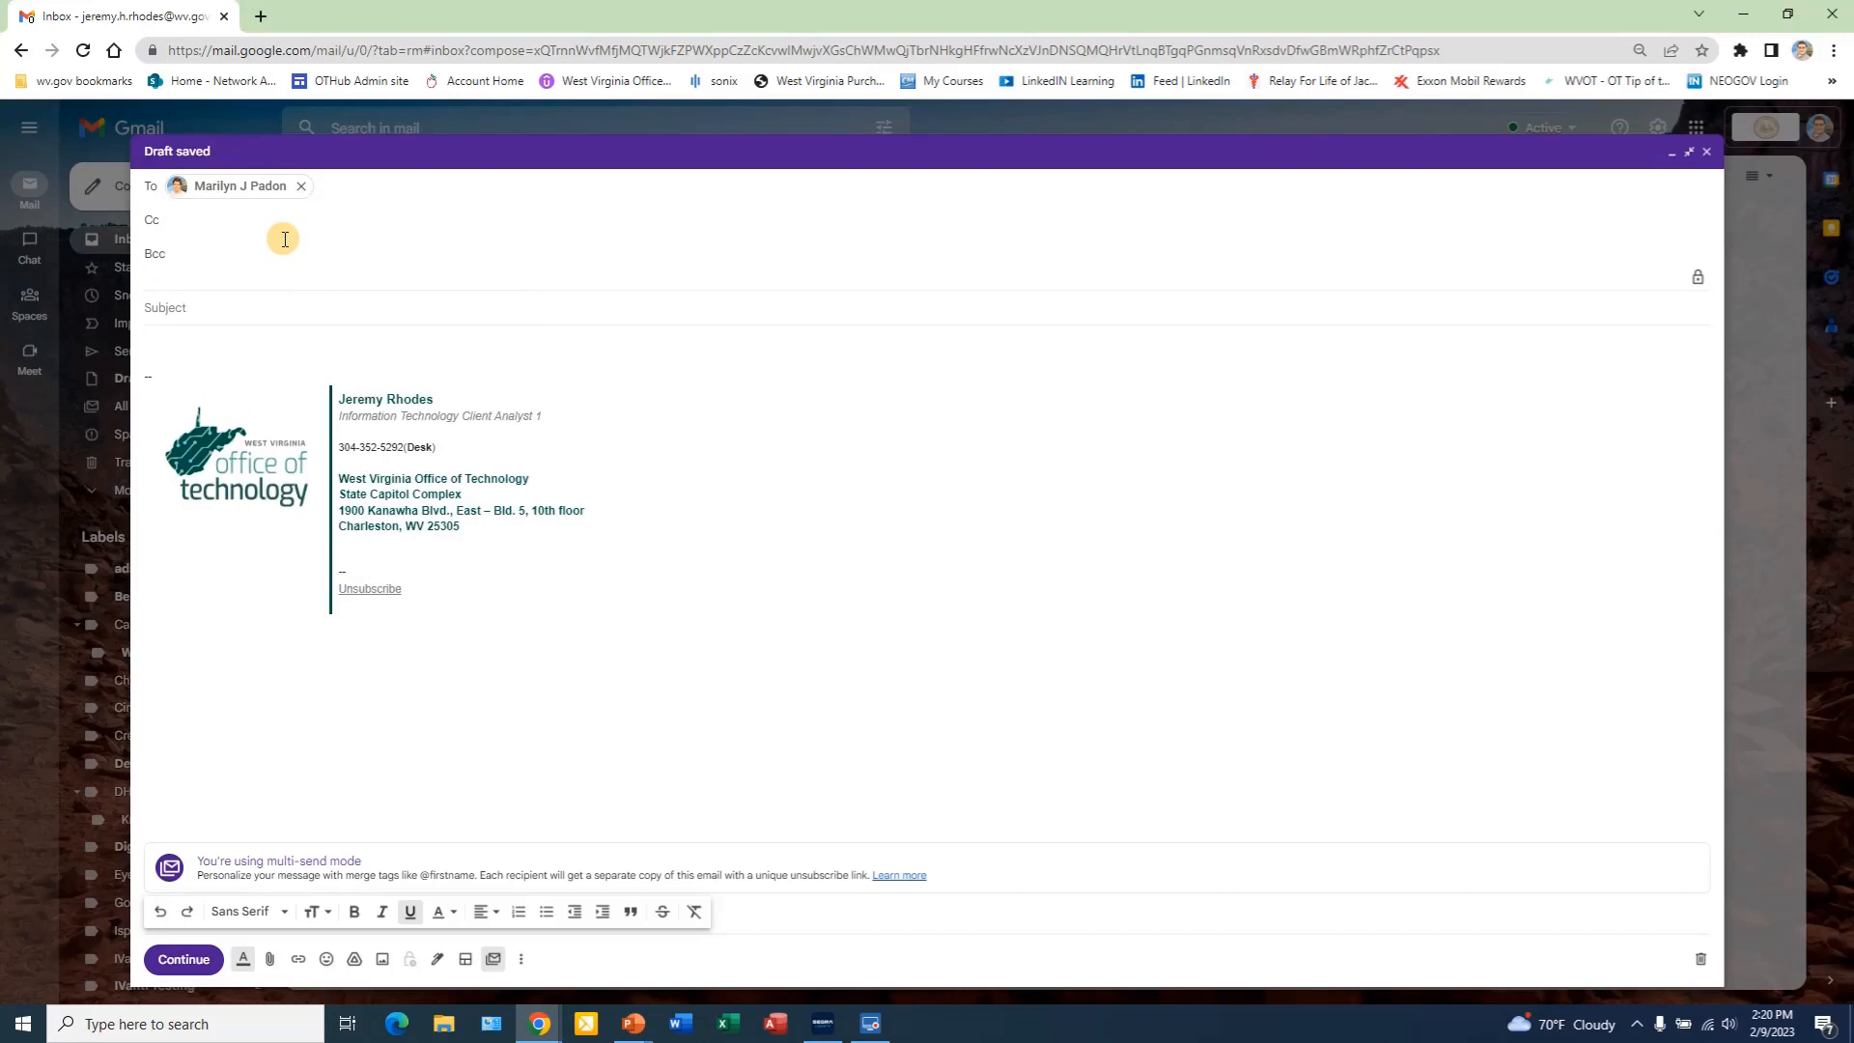
text(christy)
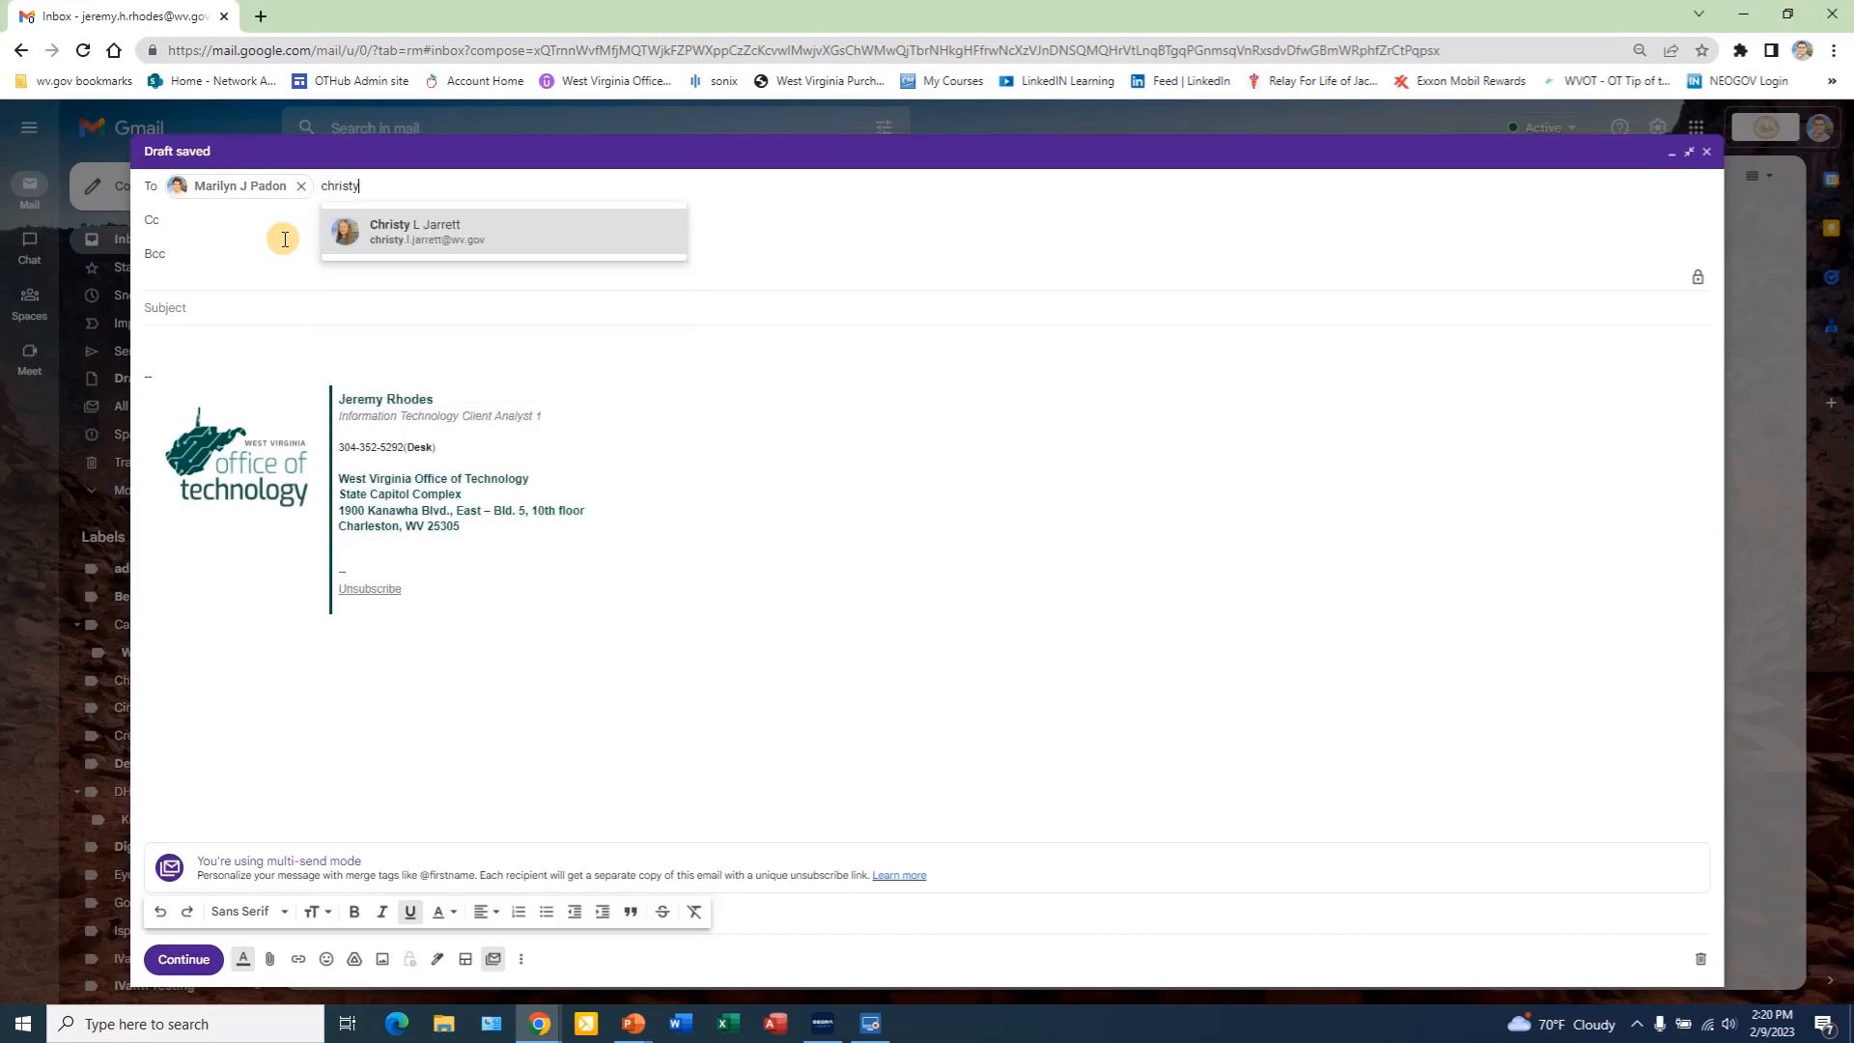
click(425, 232)
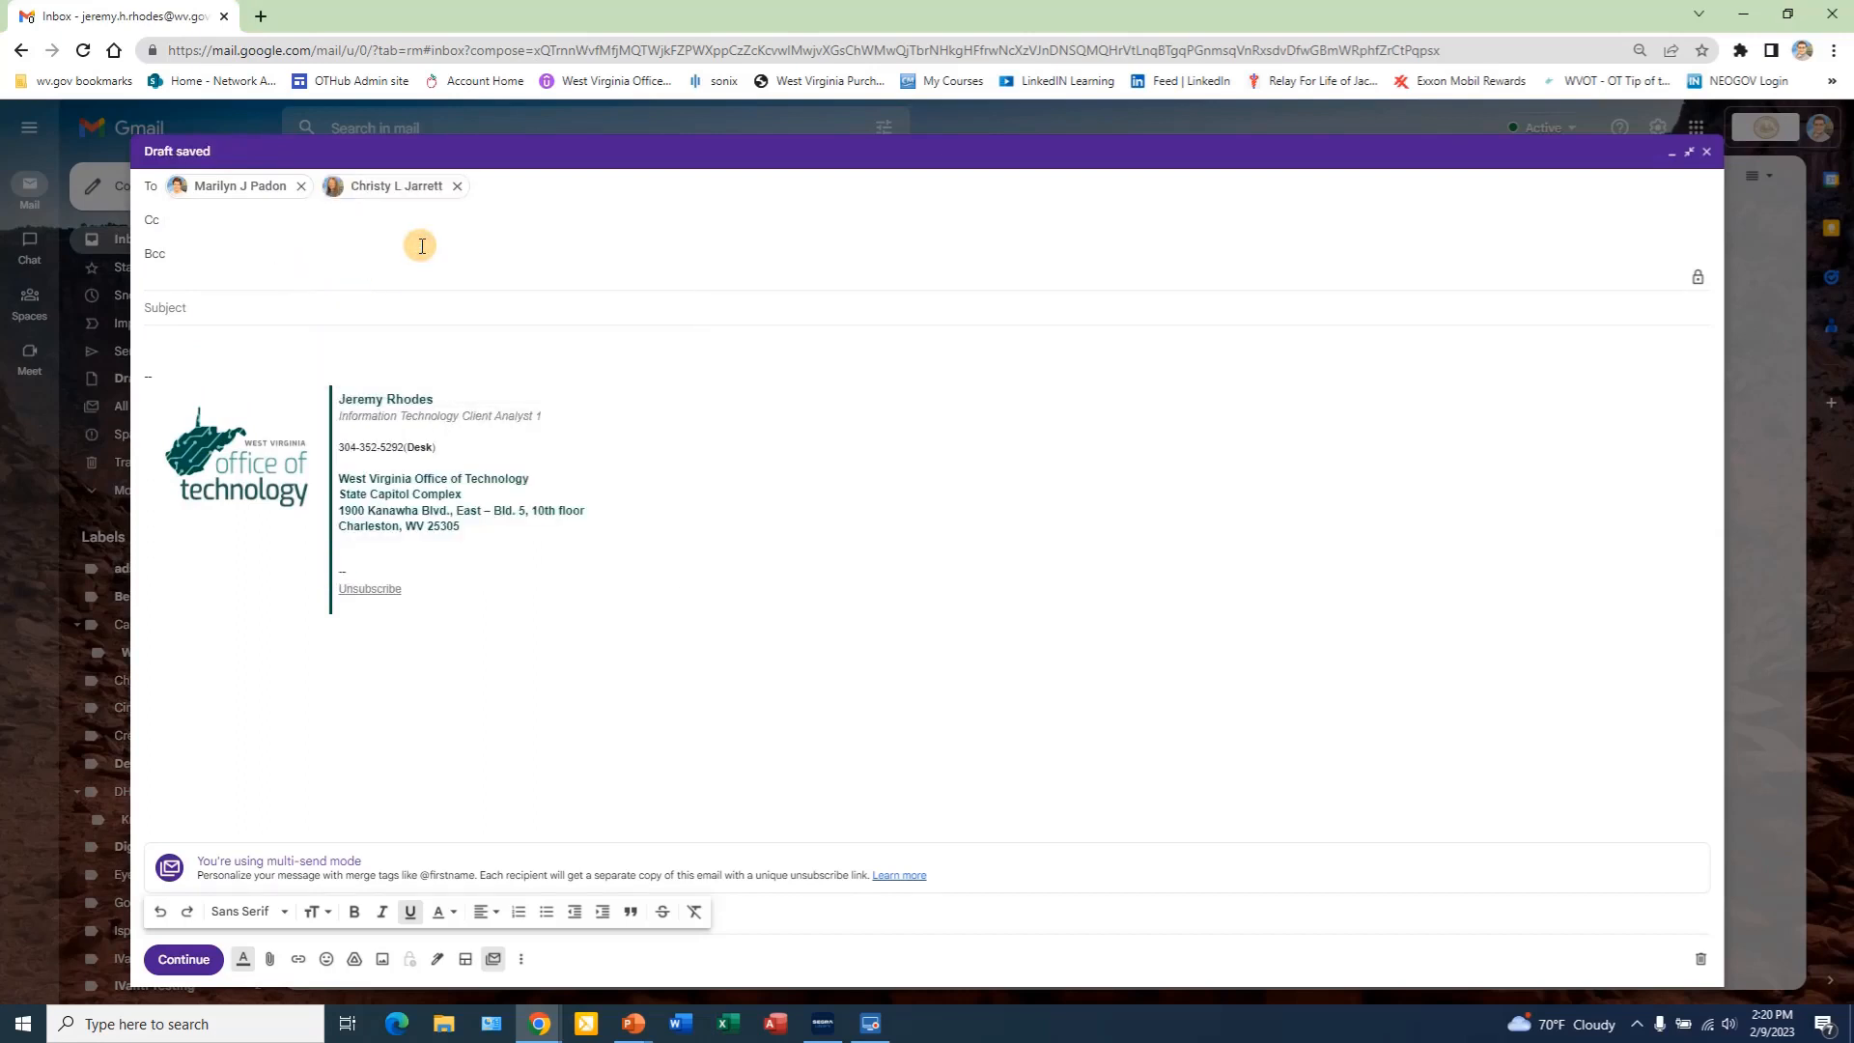
click(210, 307)
text(Tip of)
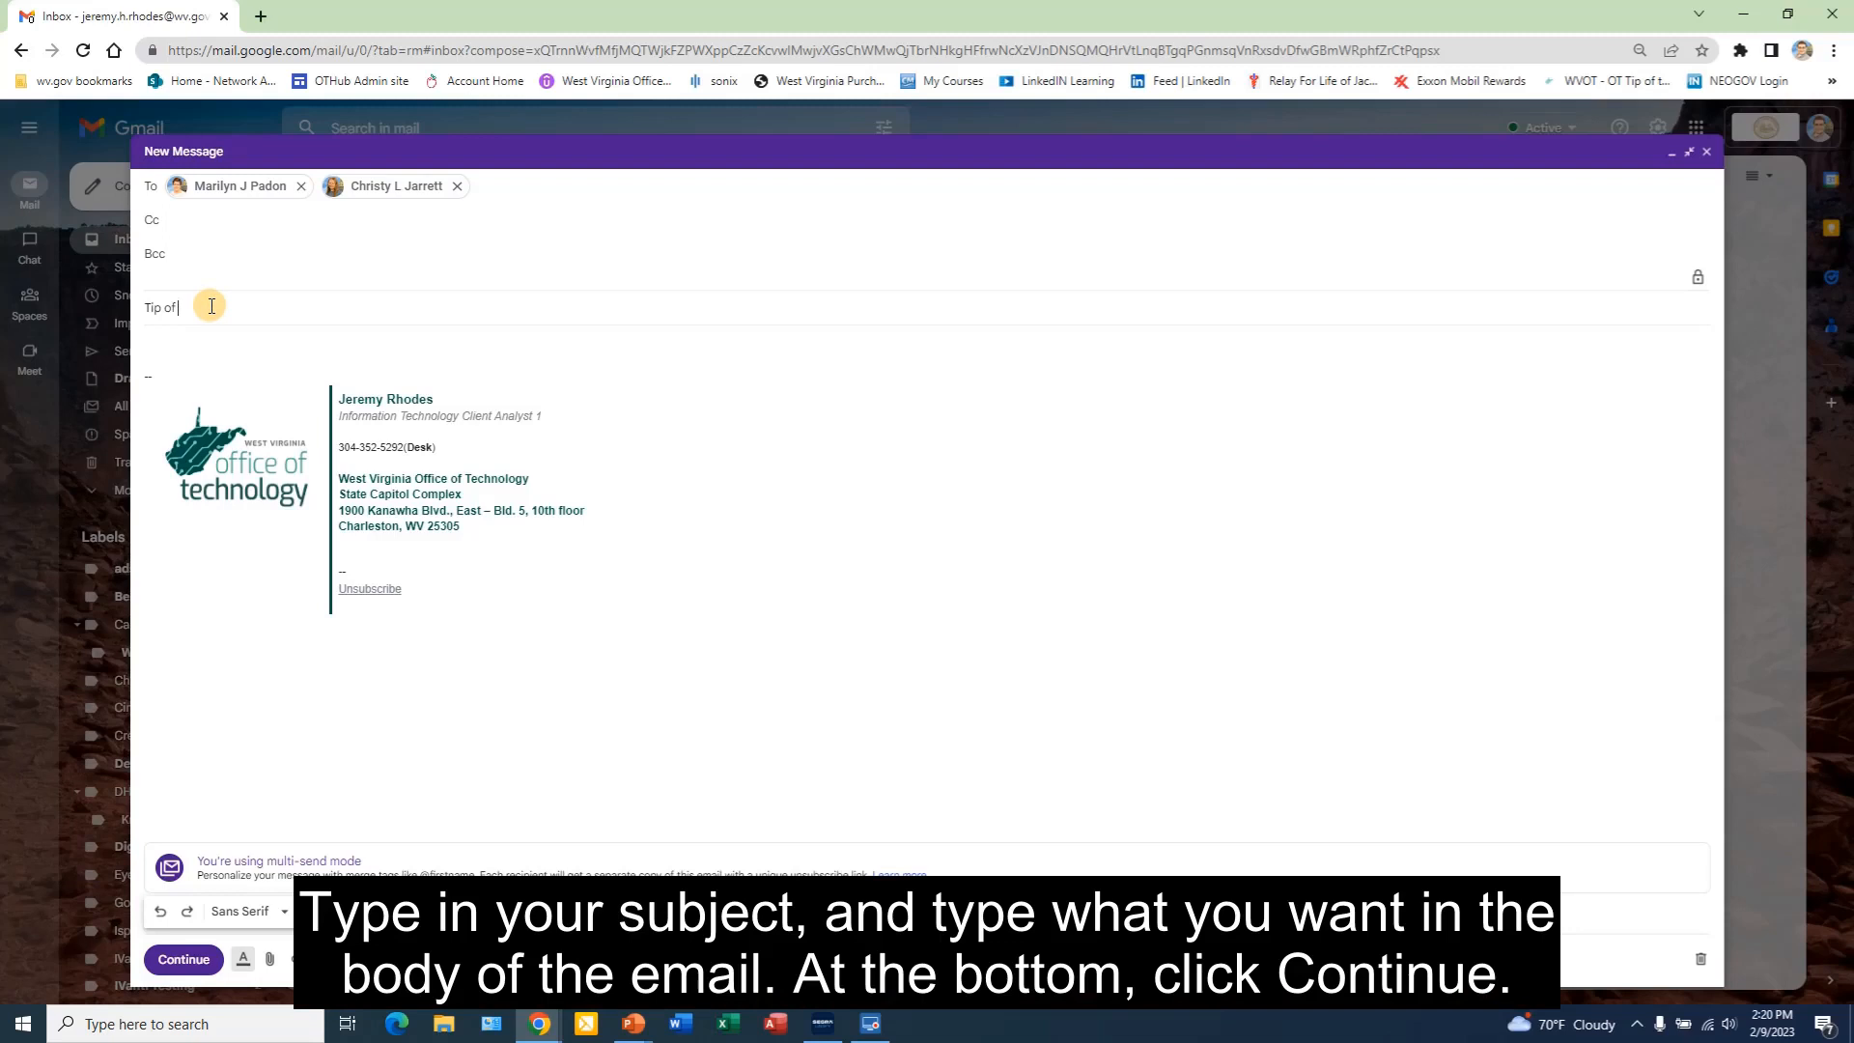
Enter subject 'Tip of the Week' and body 'This is for the Tip of the Week.'.
text(the Week)
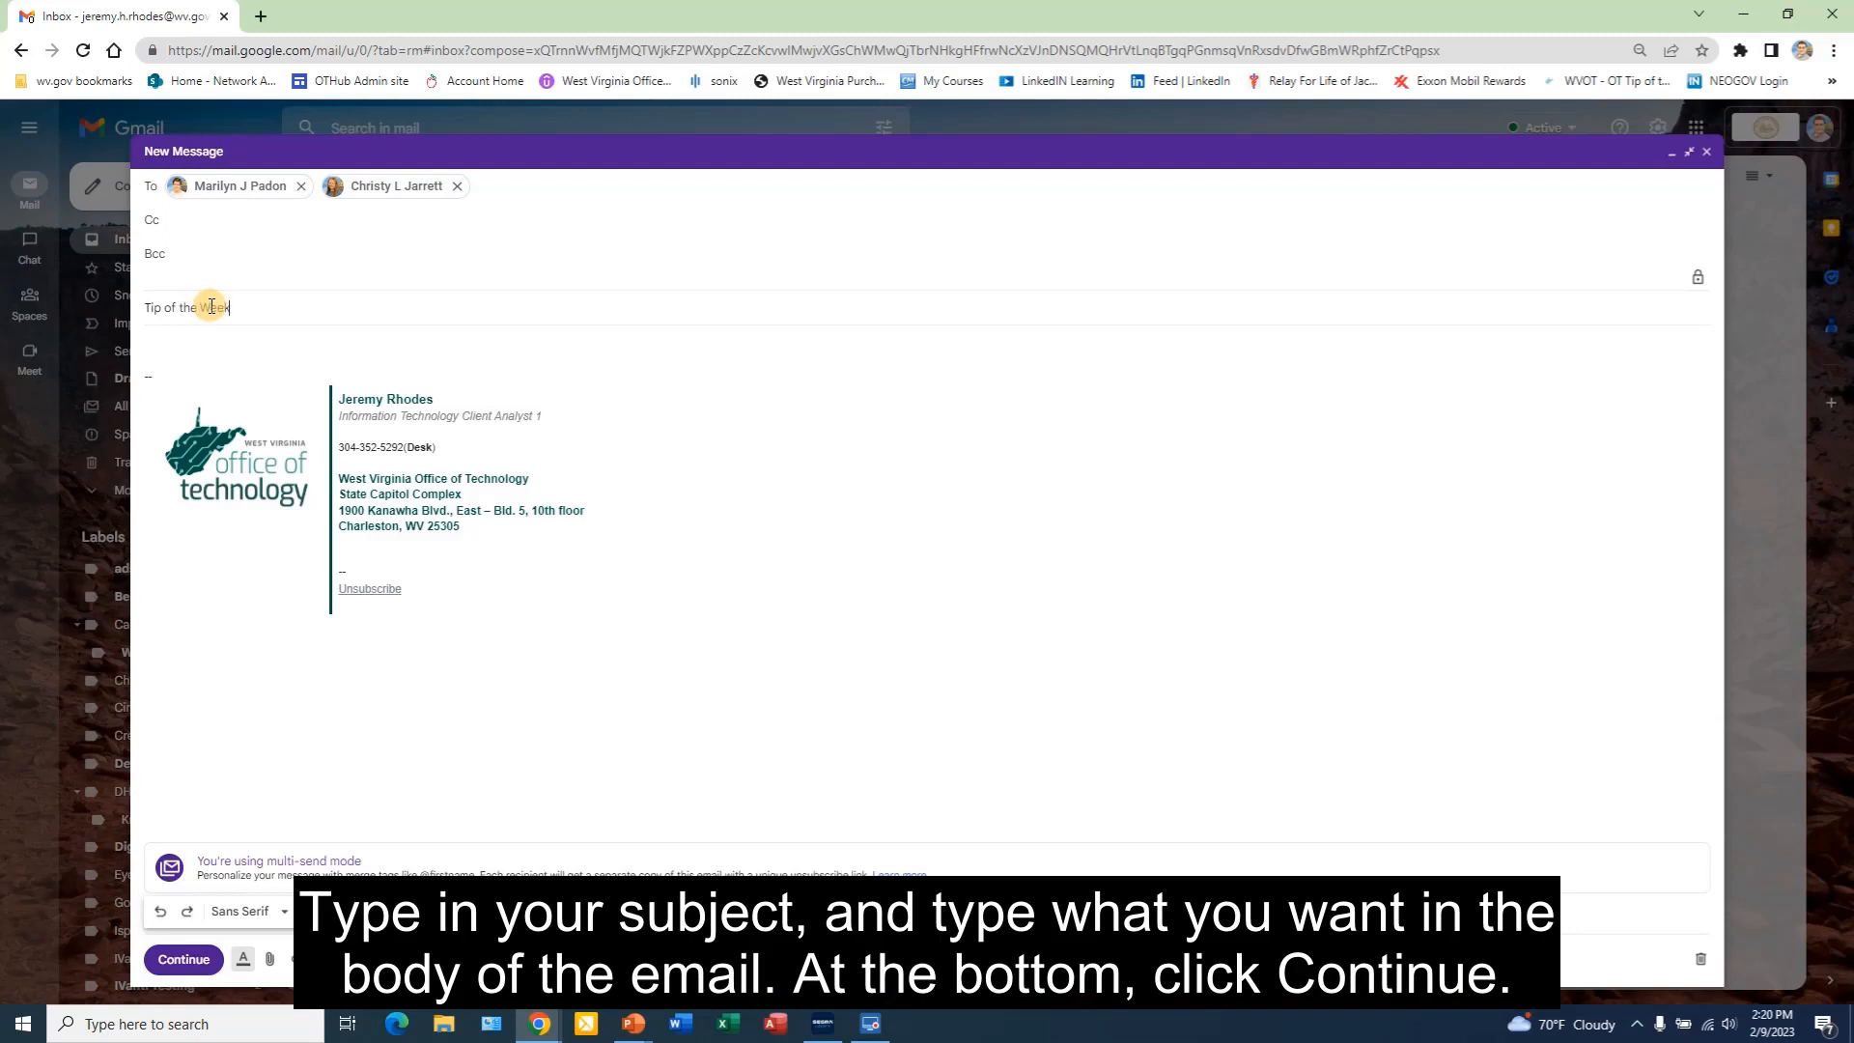
click(224, 342)
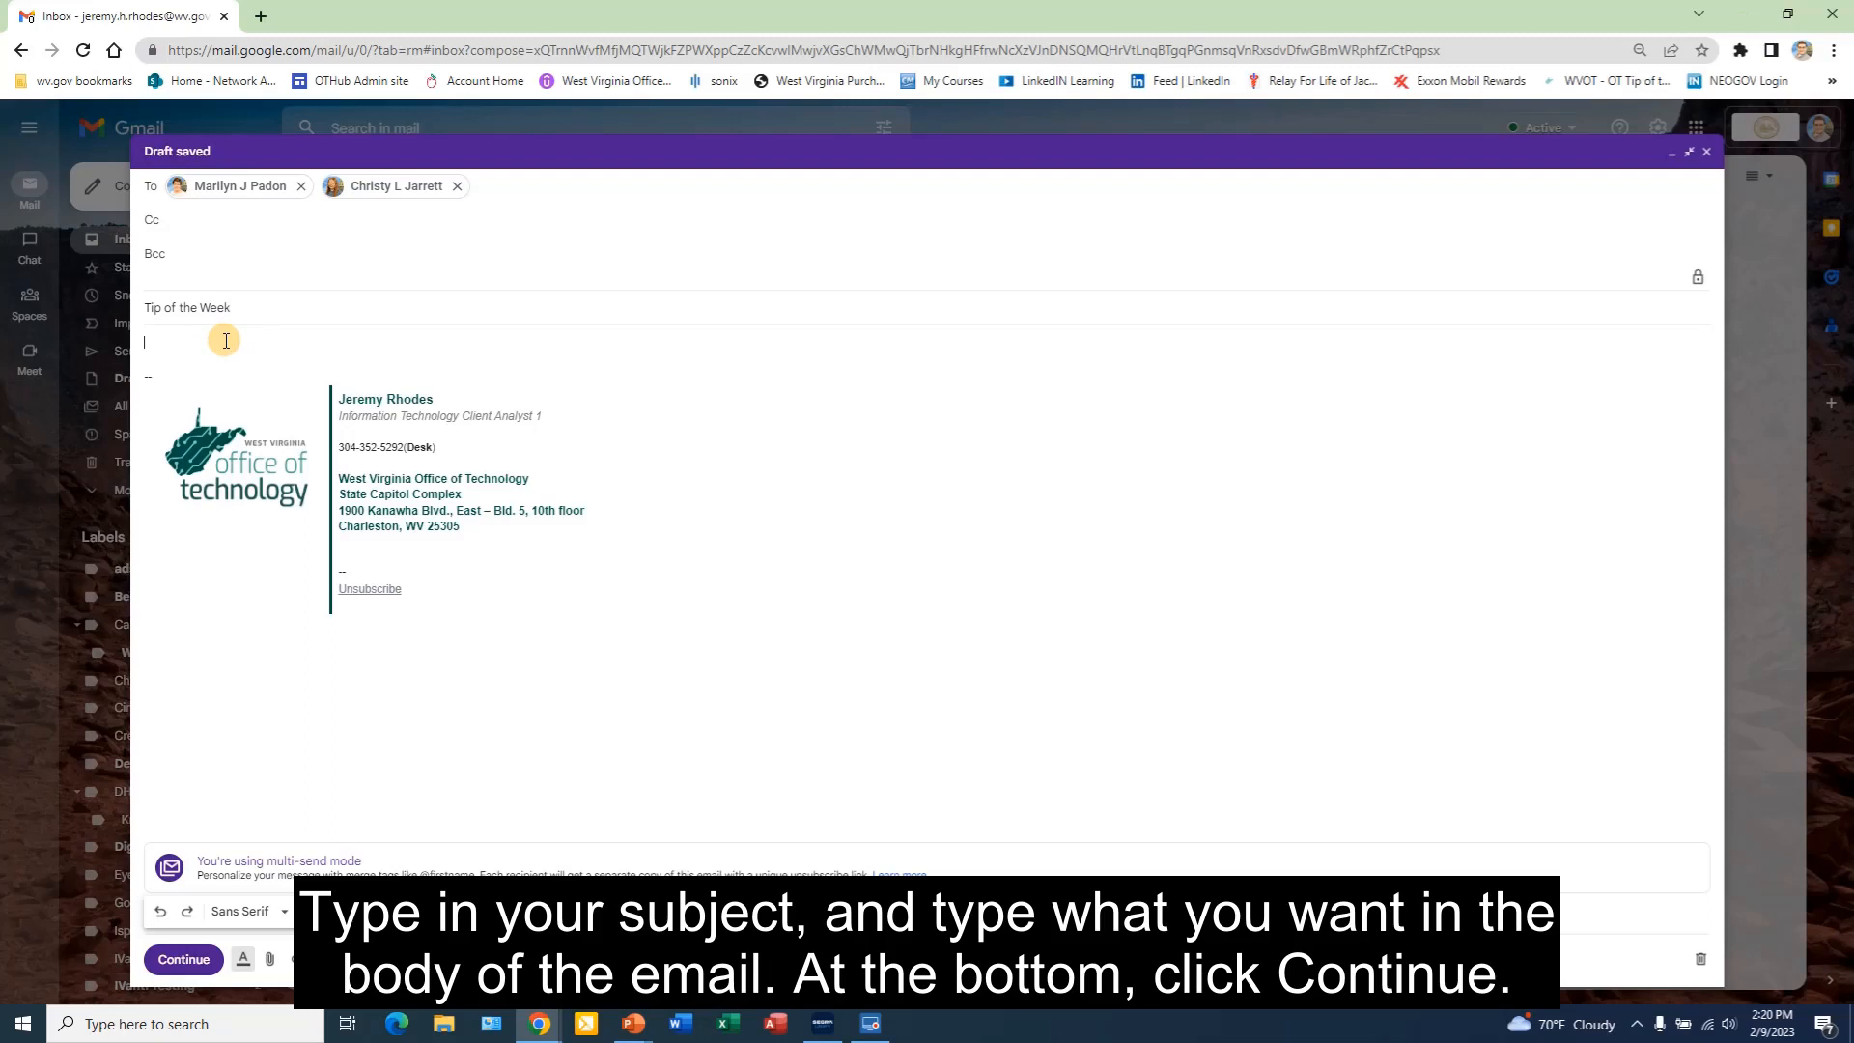
text(This is for the Tip of the Week)
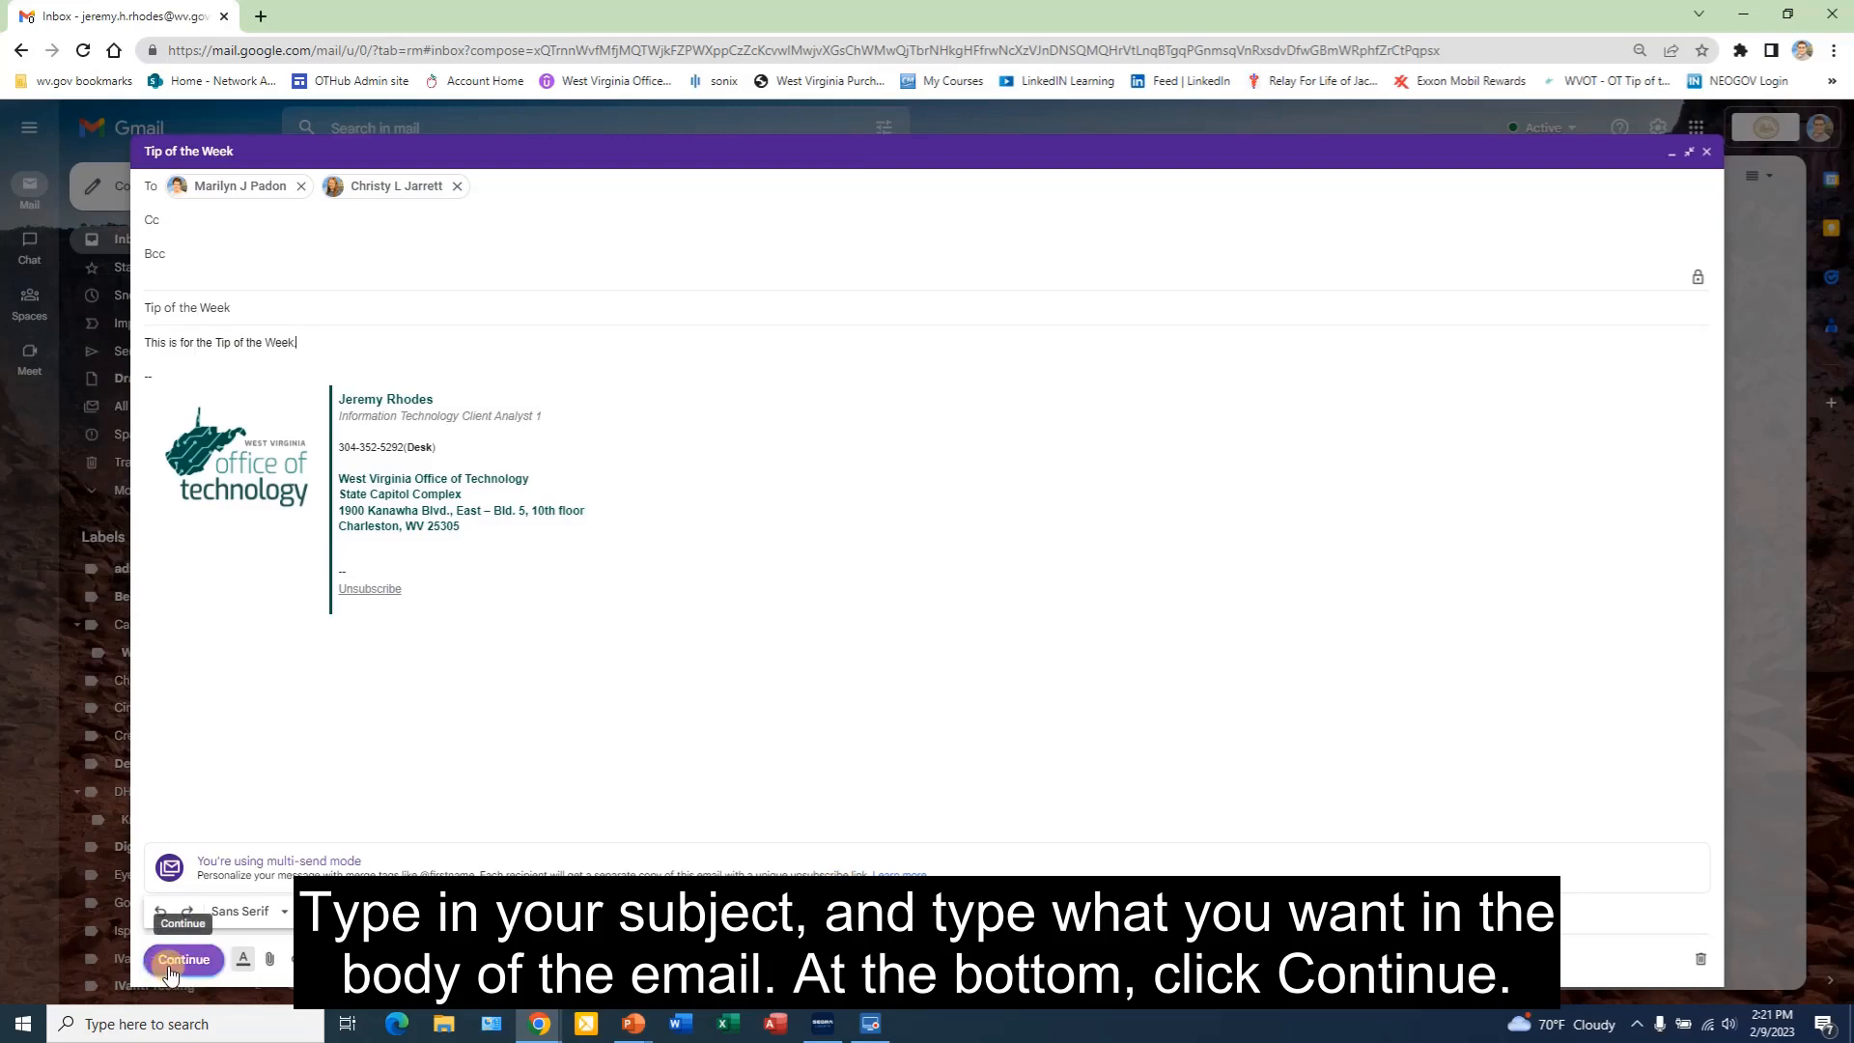
Continue past the junk mail notice and Send all as separate emails.
click(182, 960)
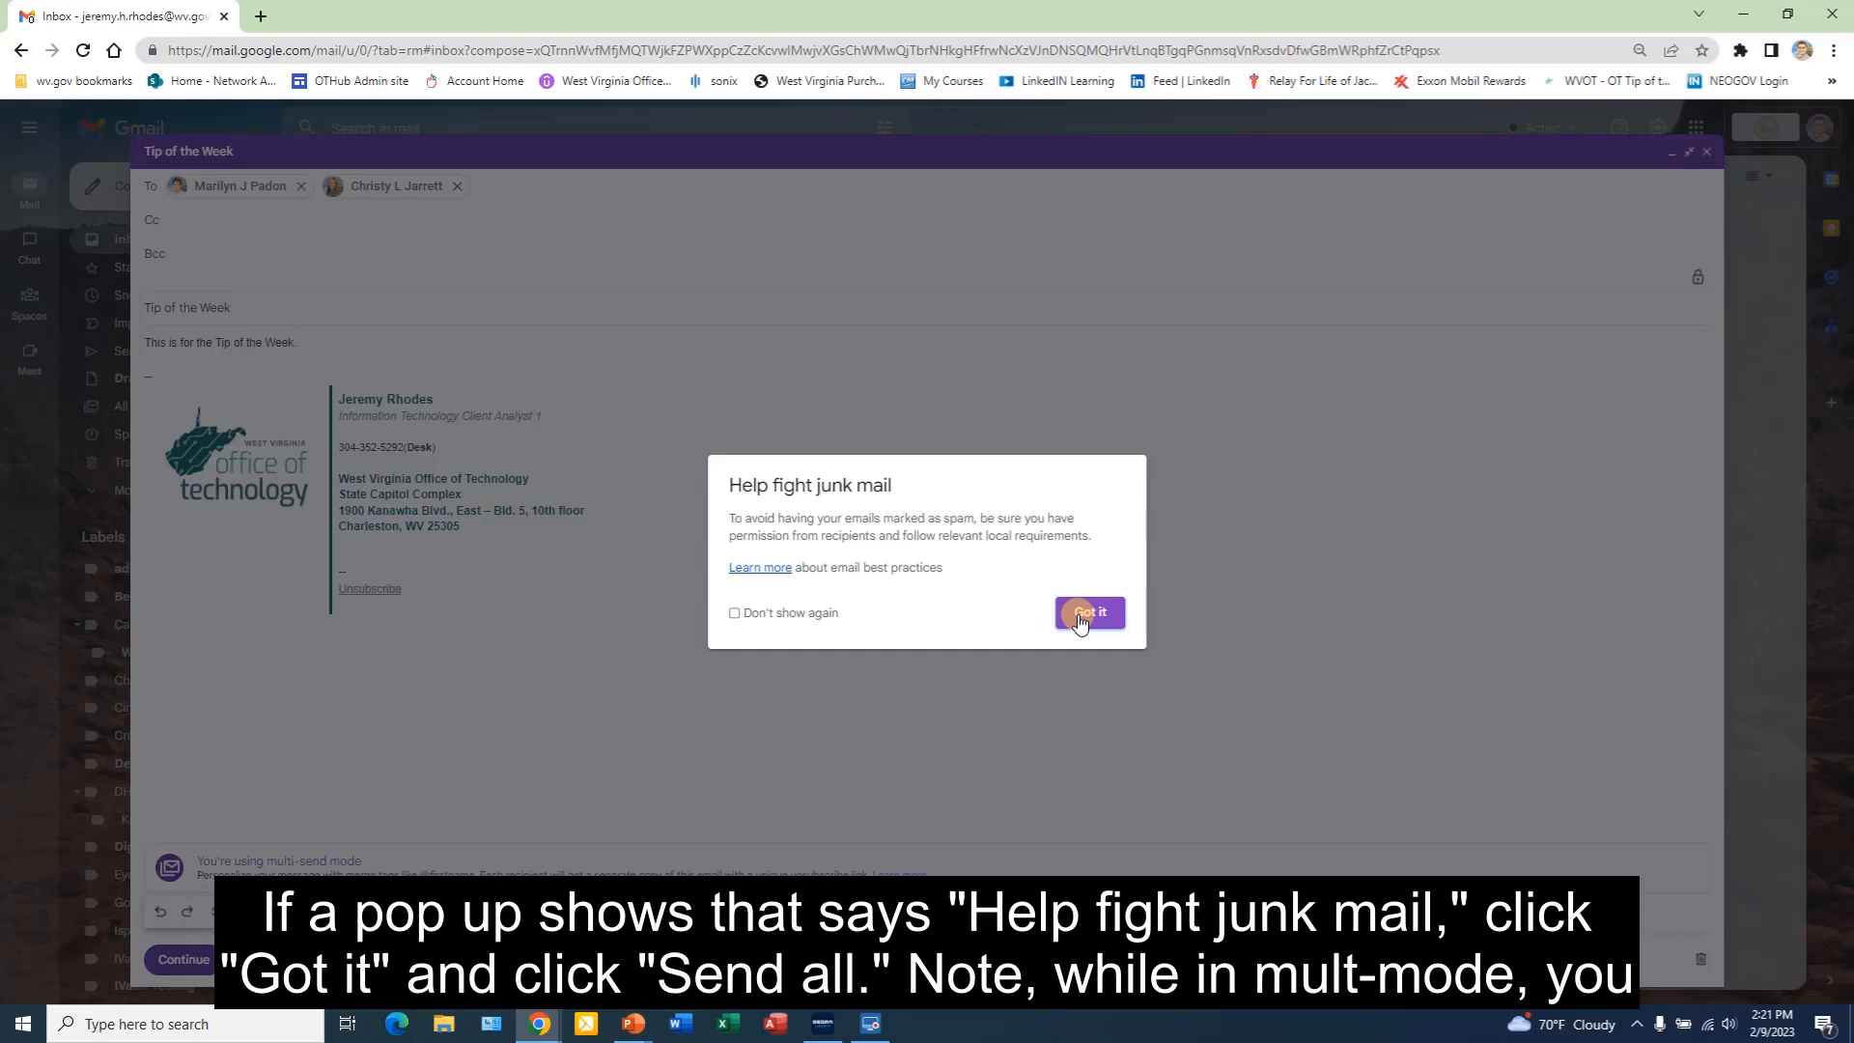
click(1087, 612)
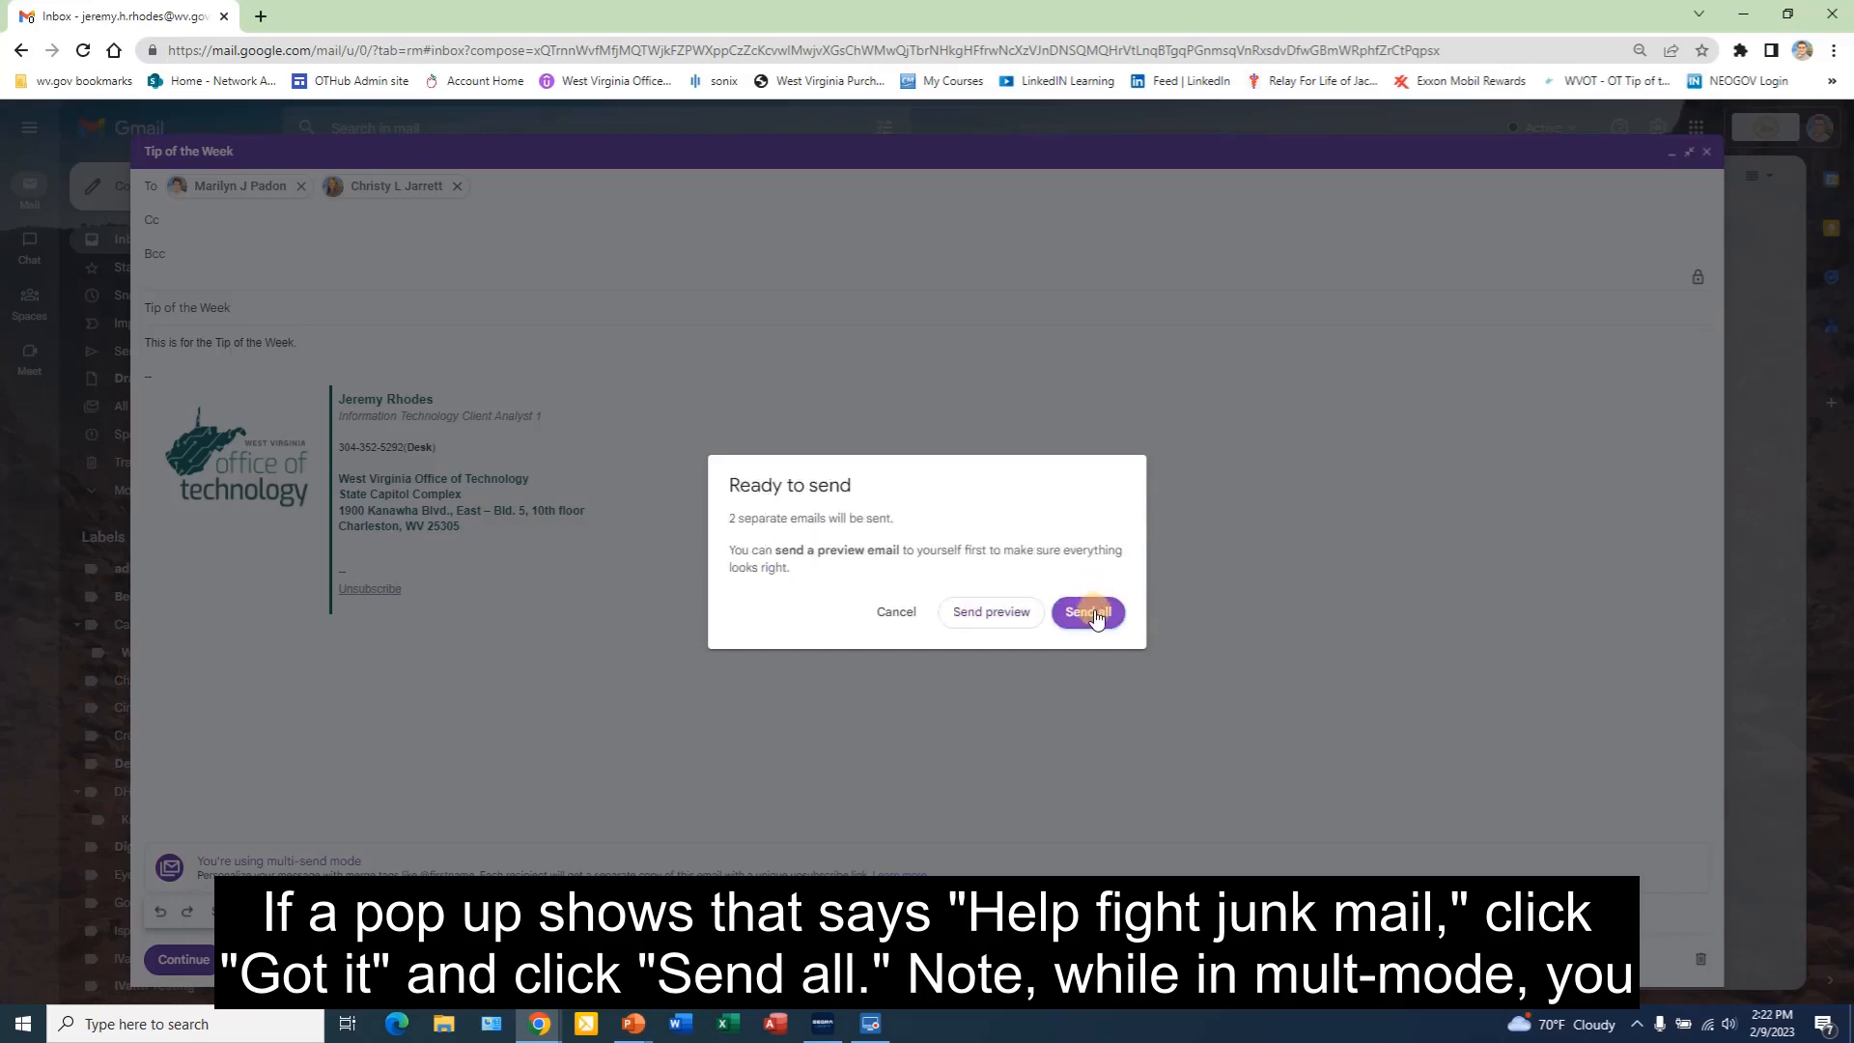
click(1085, 612)
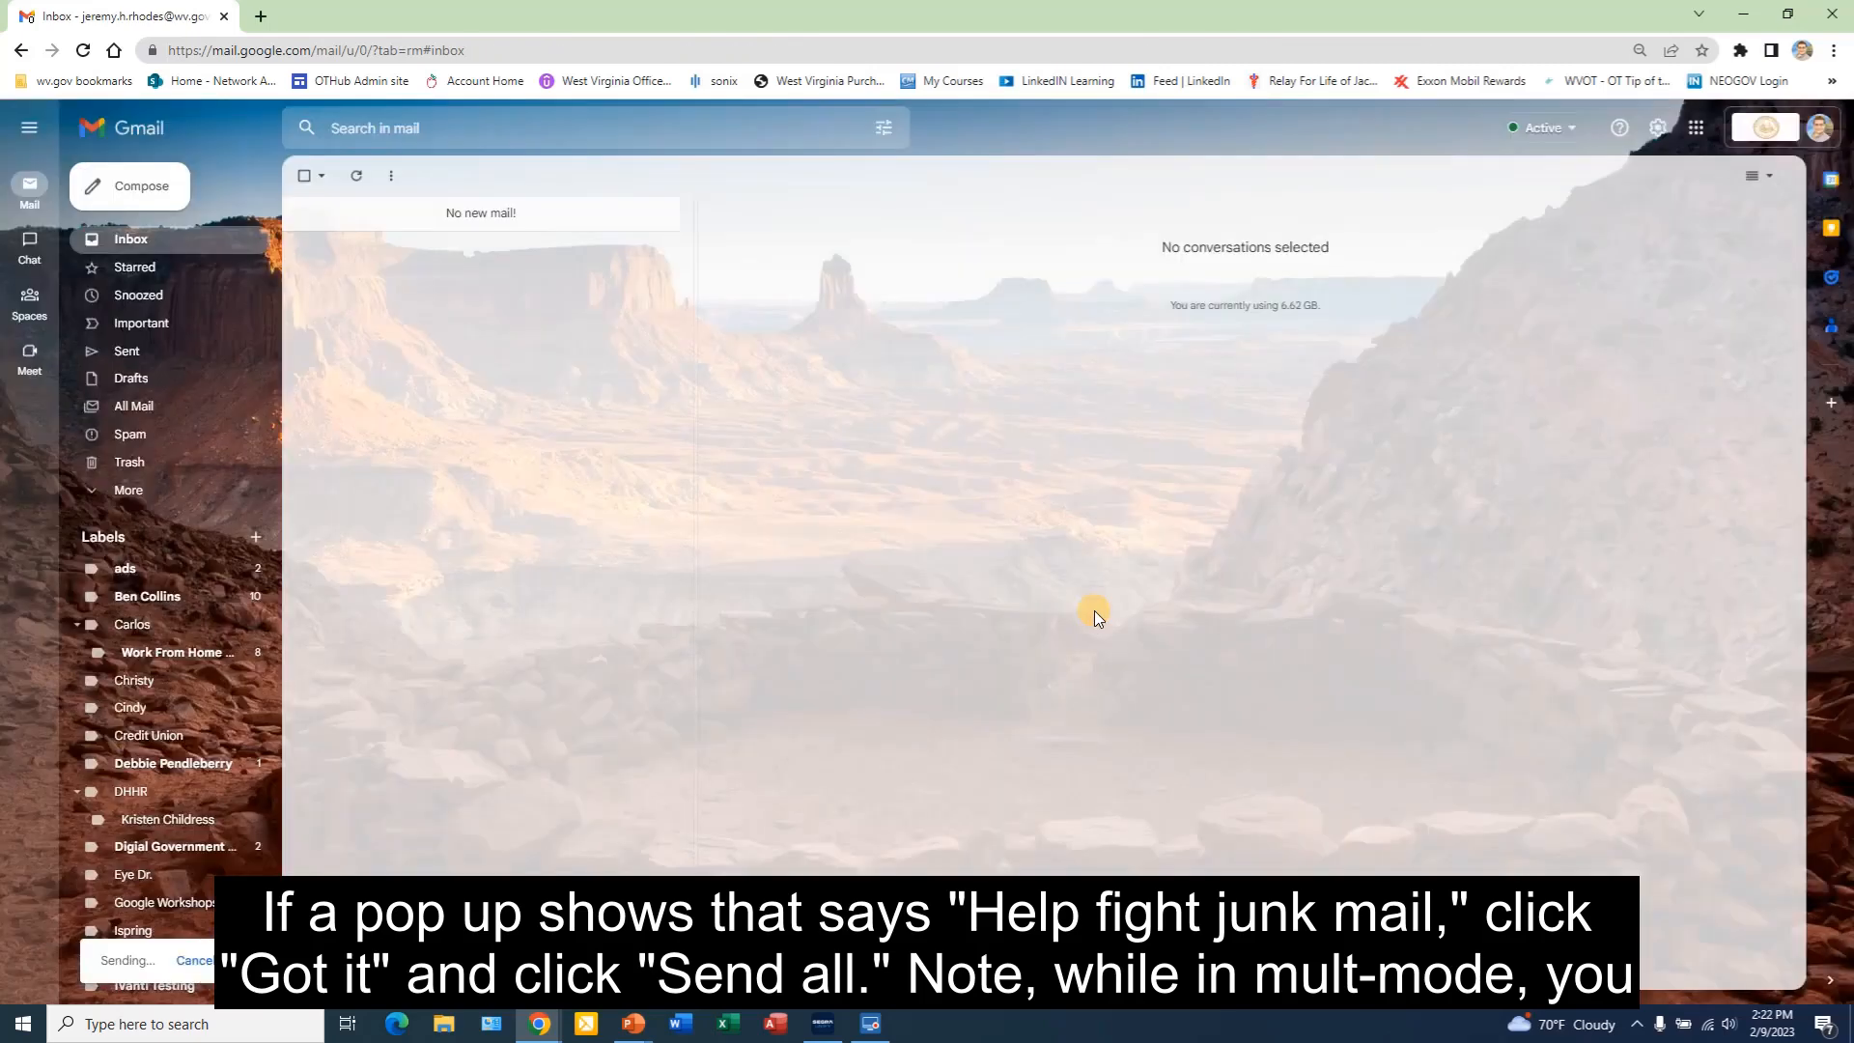